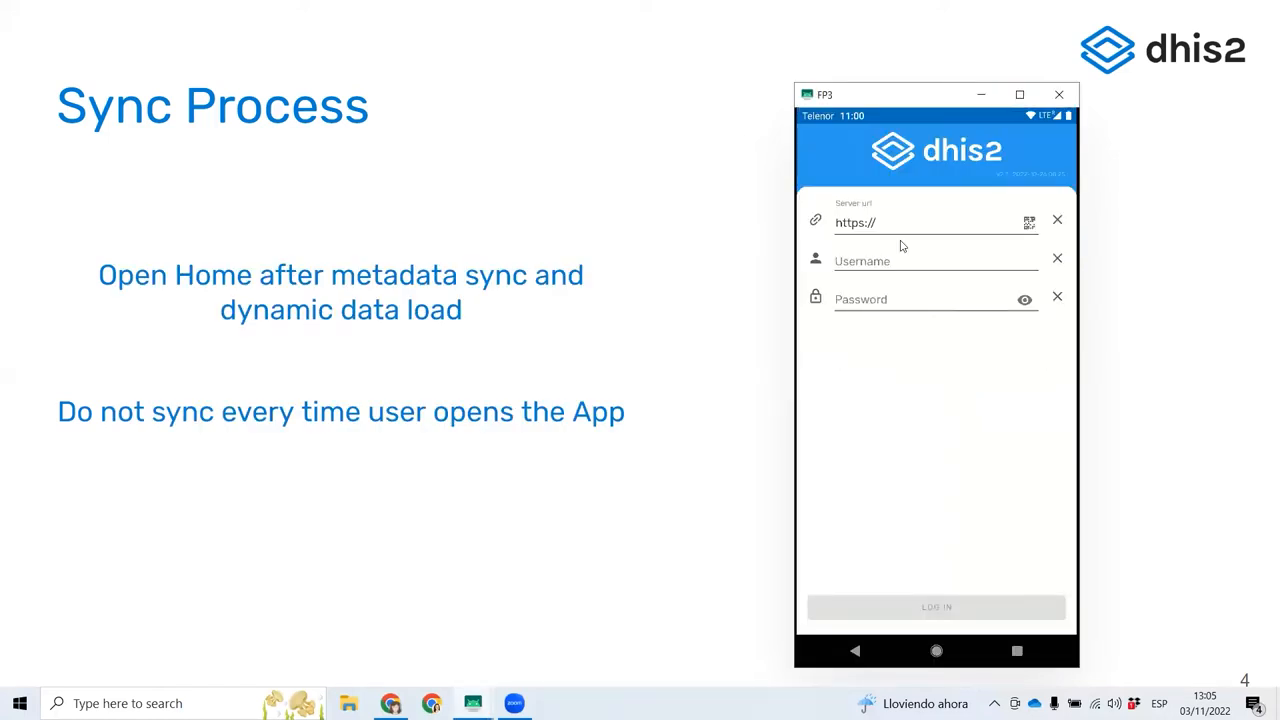
Enter the play.dhis2.org/android-current server URL and the android_demo username
{"action": "left_click", "coordinate": [920, 222]}
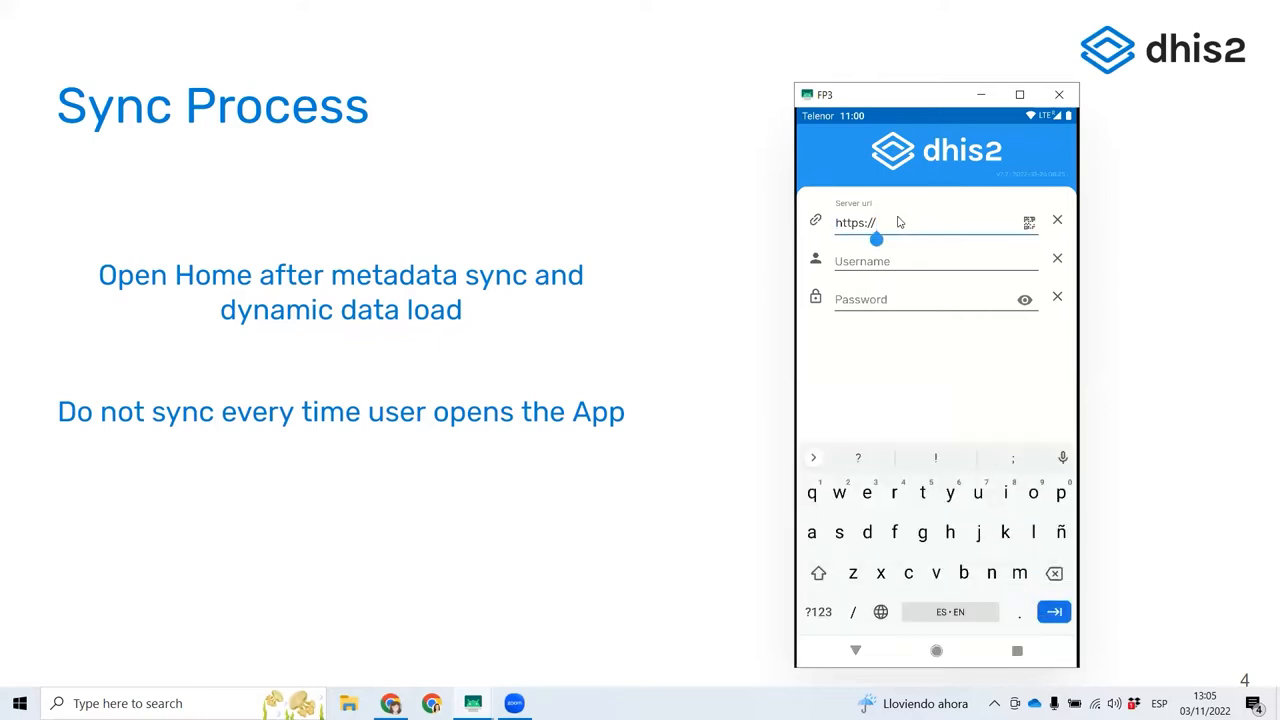
{"action": "type", "text": "play.dhis2.org/android-cu"}
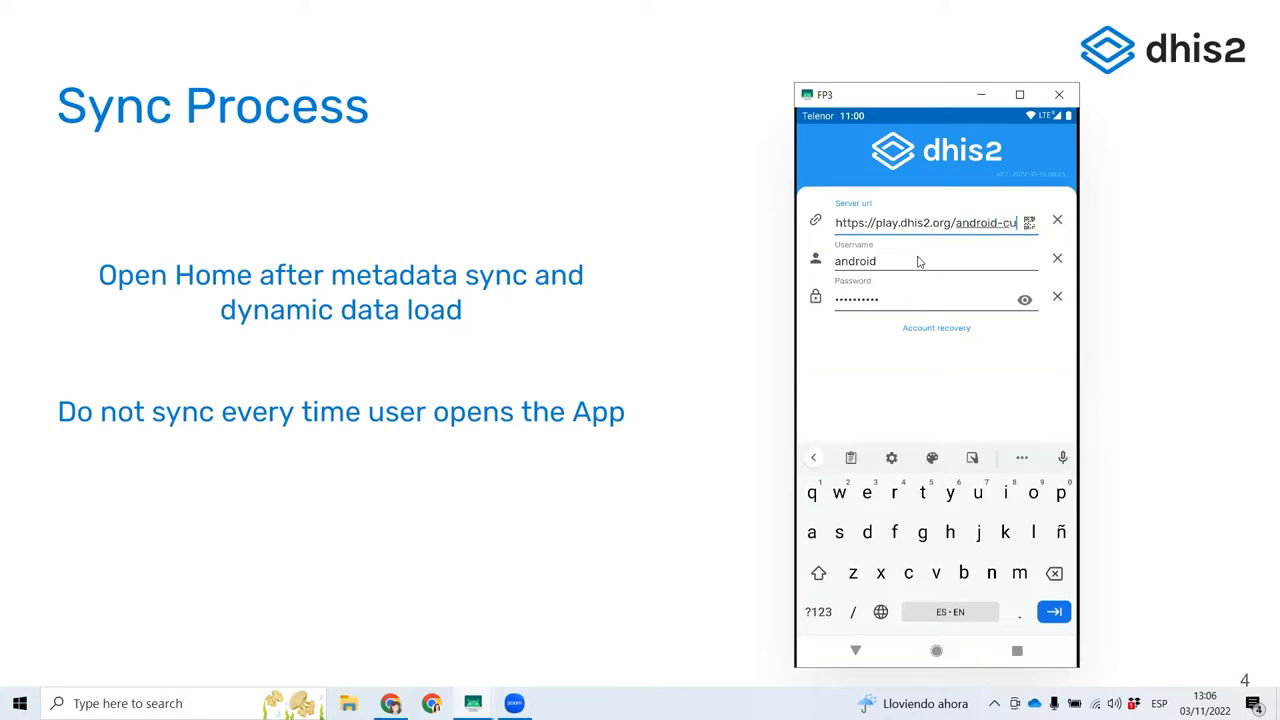
{"action": "left_click", "coordinate": [936, 260]}
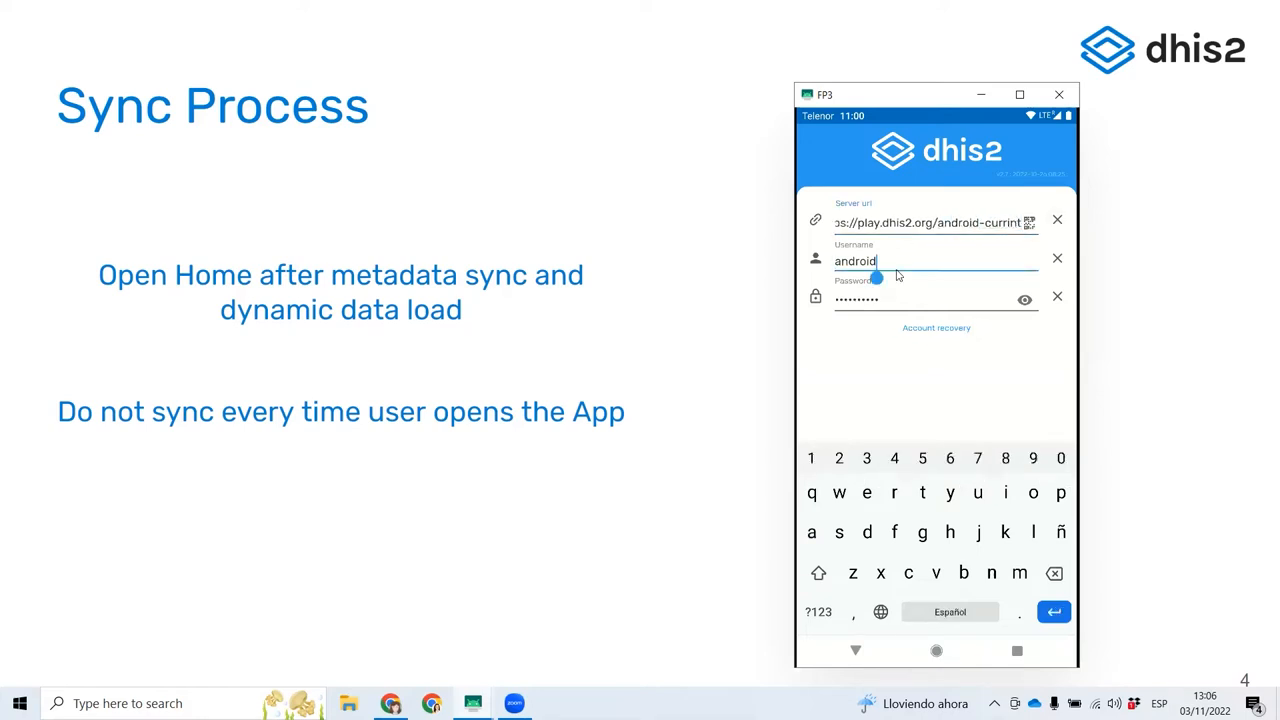
{"action": "type", "text": ":demo"}
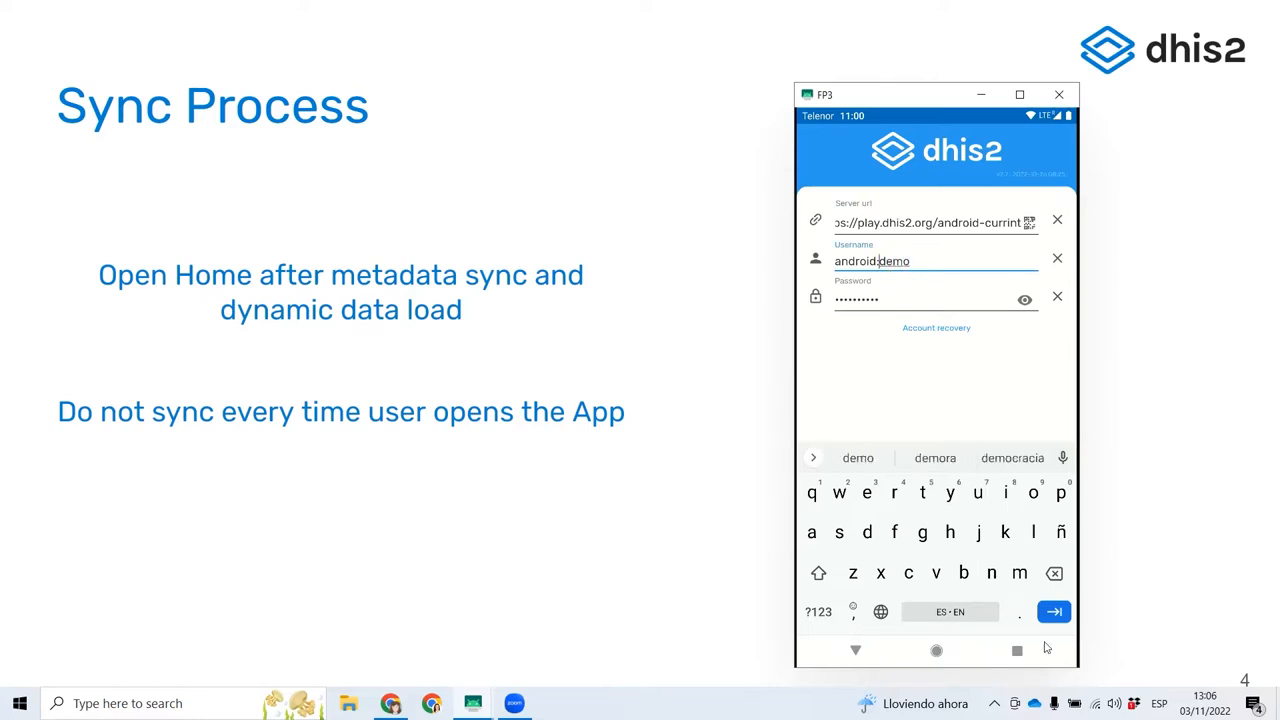
{"action": "type", "text": "_"}
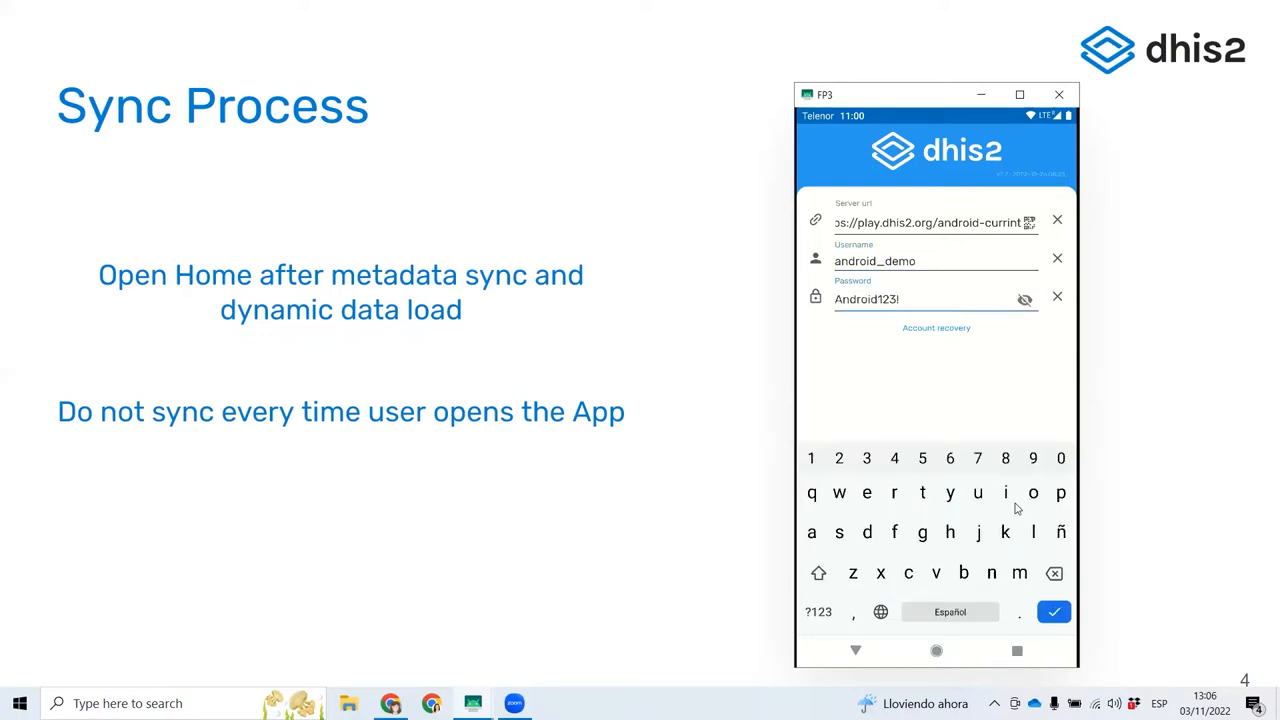
{"action": "left_click", "coordinate": [1052, 612]}
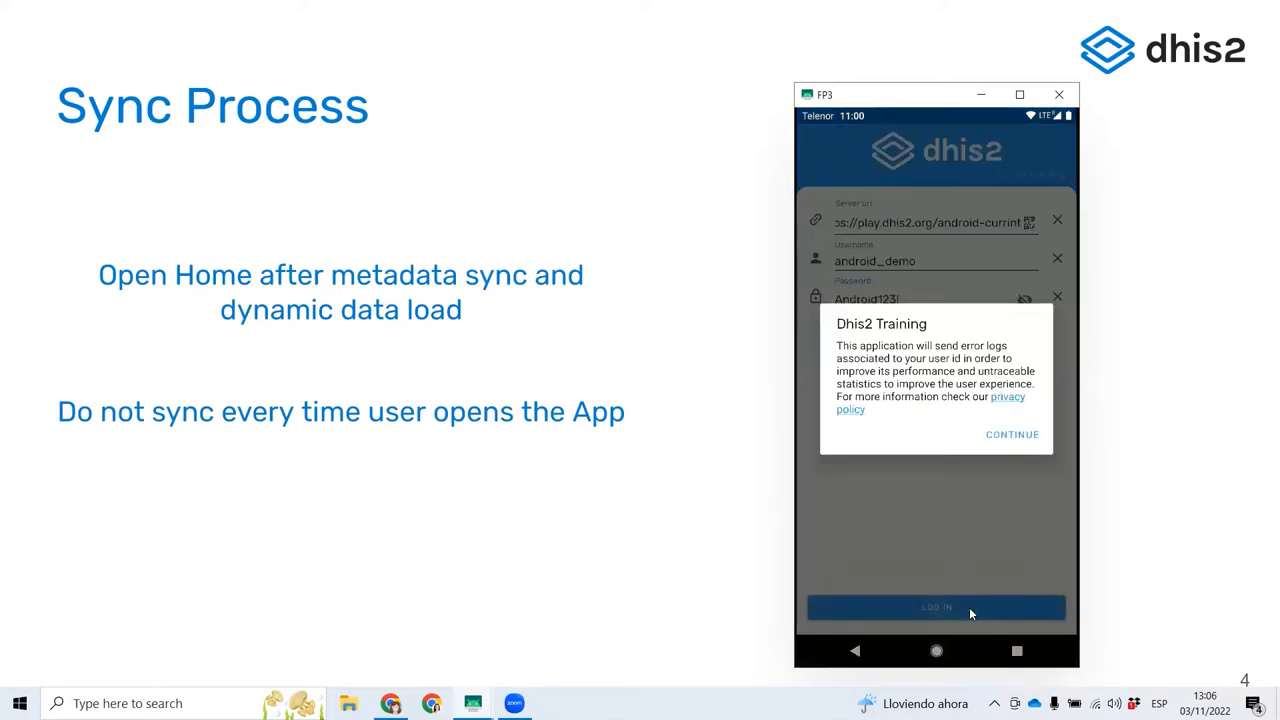
{"action": "mouse_move", "coordinate": [1012, 434]}
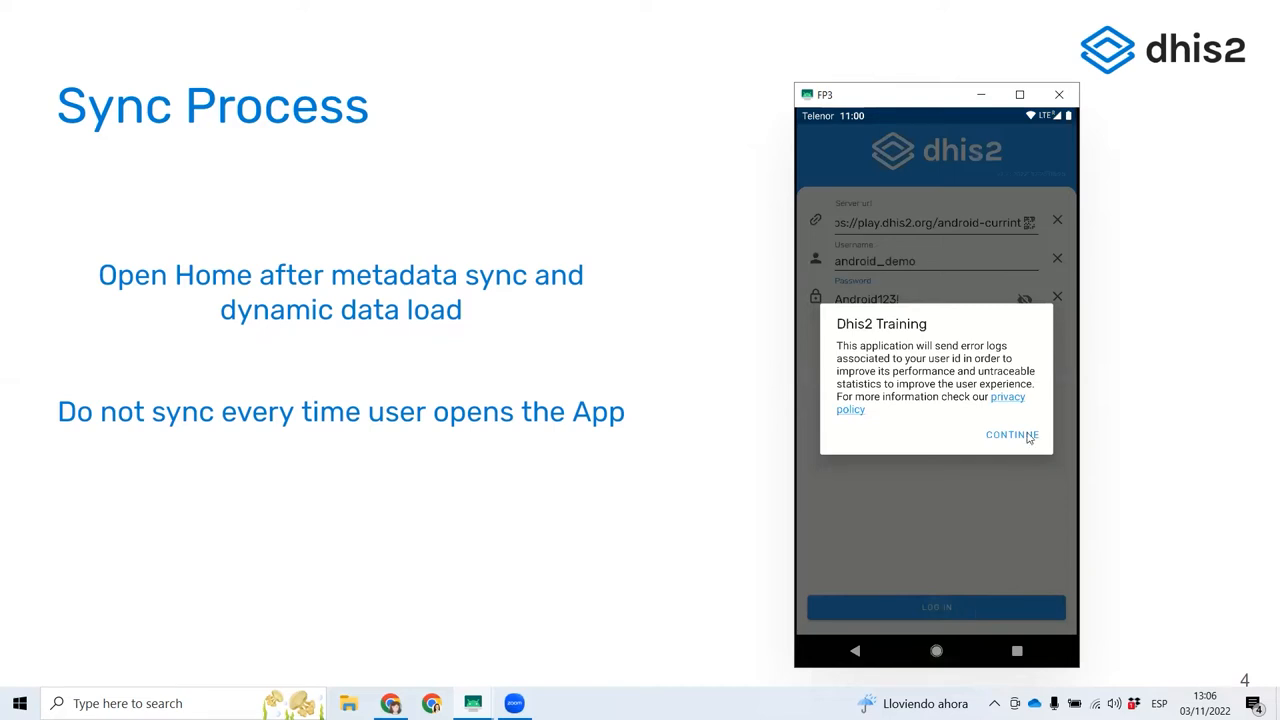
{"action": "left_click", "coordinate": [1012, 434]}
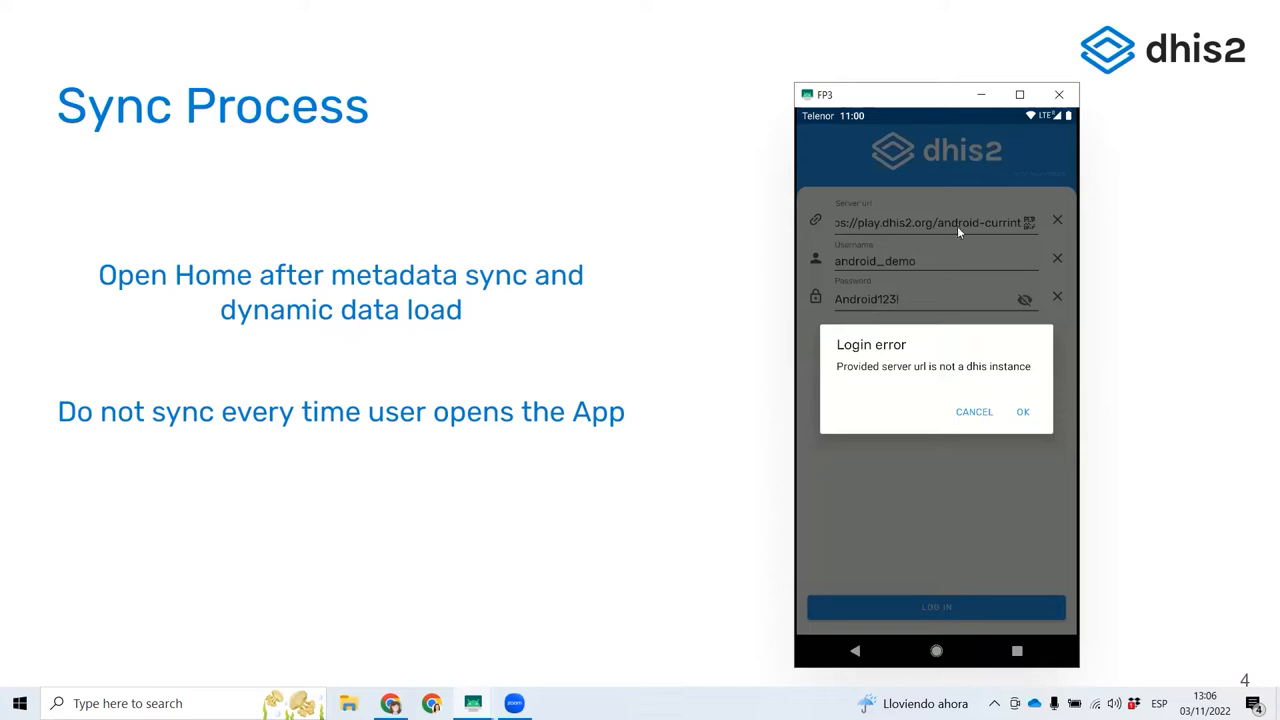
{"action": "left_click", "coordinate": [1022, 412]}
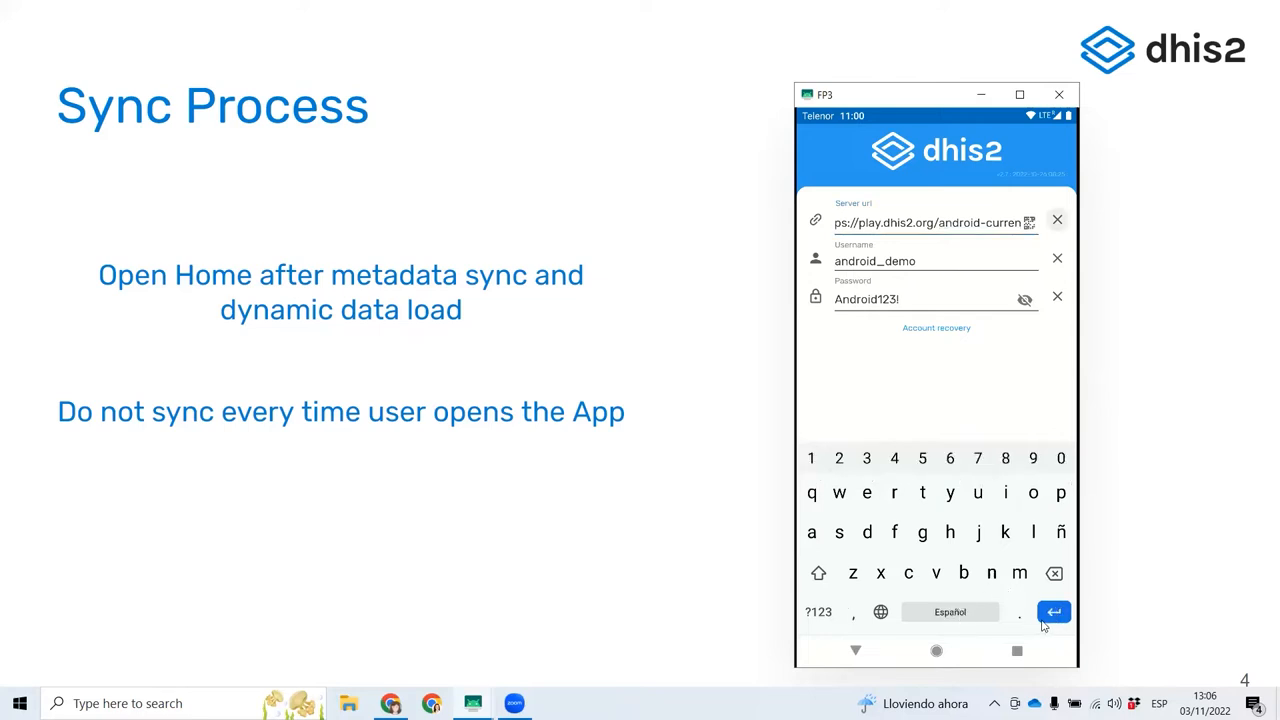
Re-enter the server URL from the play.dhis2.org/2.36 suggestion, changing the path to android-current
{"action": "left_click", "coordinate": [1056, 218]}
{"action": "type", "text": "pla"}
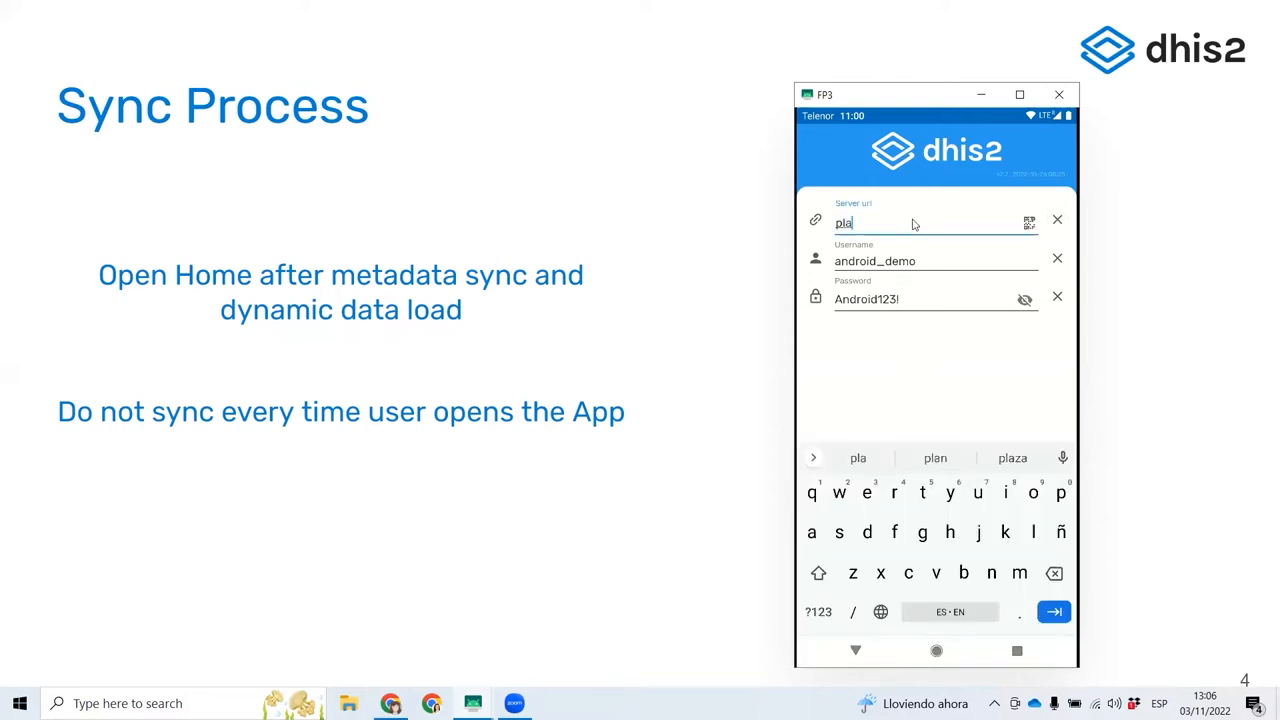
{"action": "type", "text": "http"}
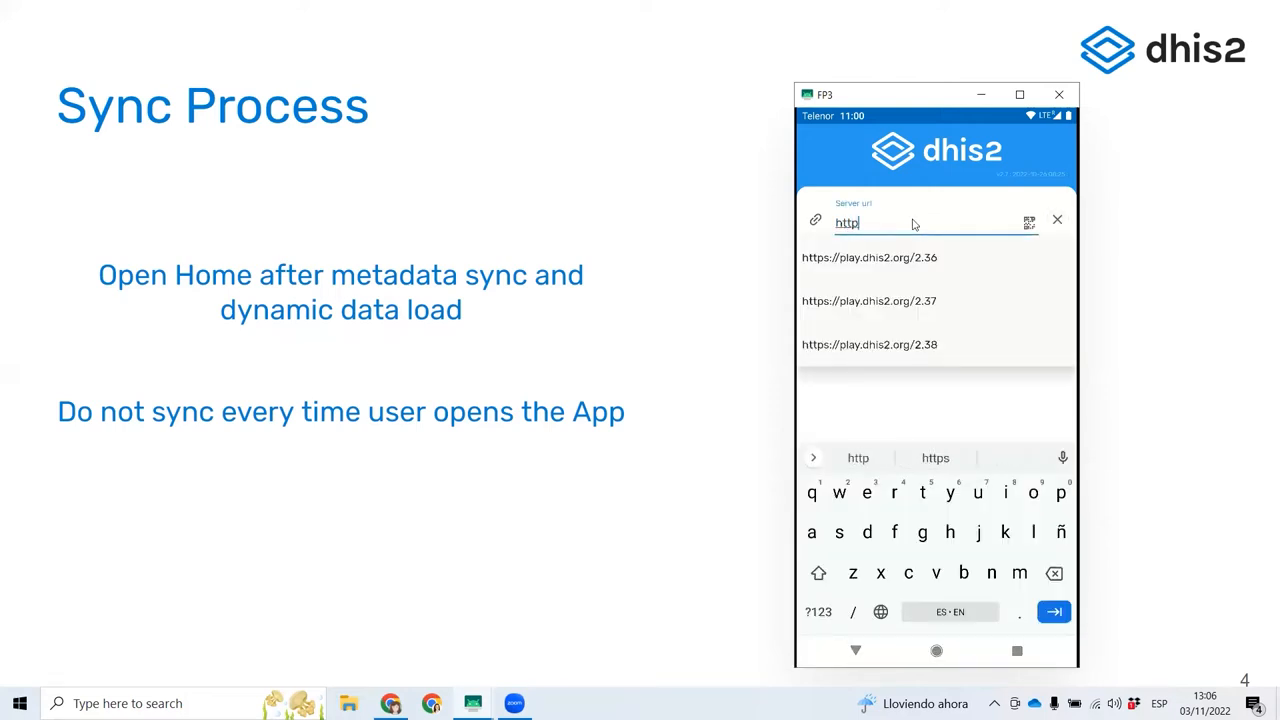
{"action": "left_click", "coordinate": [868, 256]}
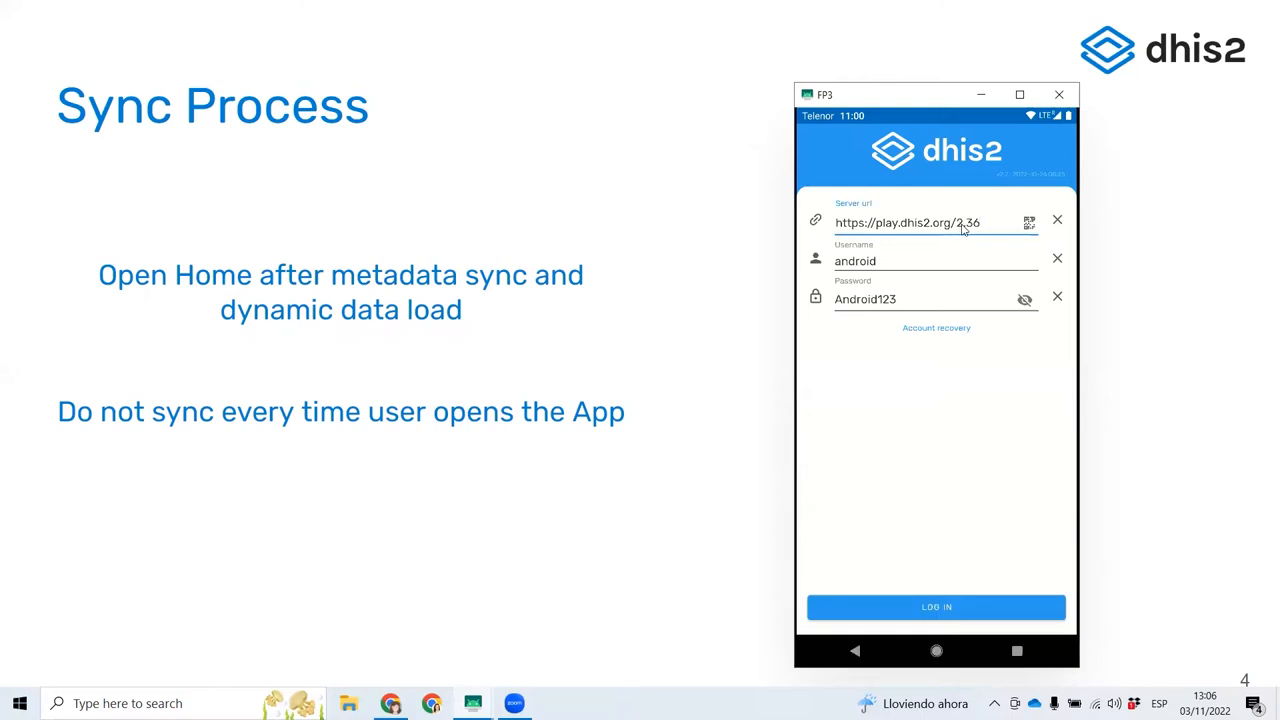
{"action": "left_click", "coordinate": [908, 222]}
{"action": "type", "text": "a"}
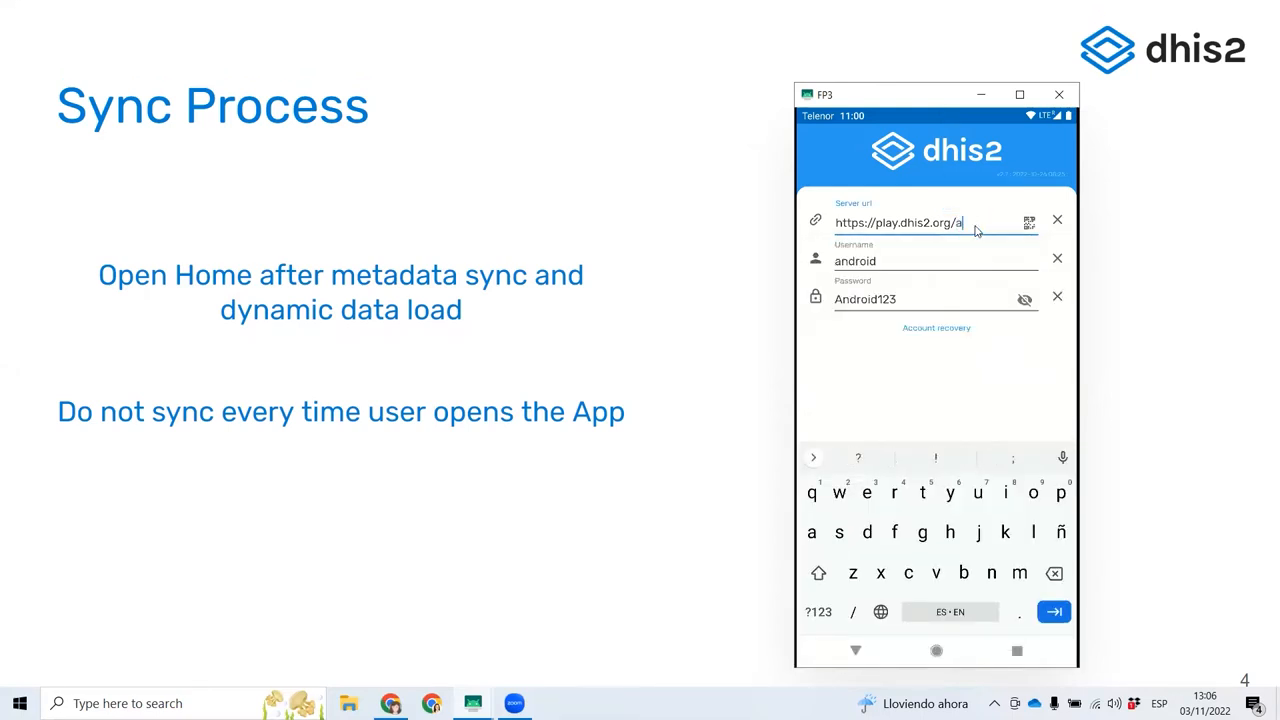
{"action": "type", "text": "ndroid-c"}
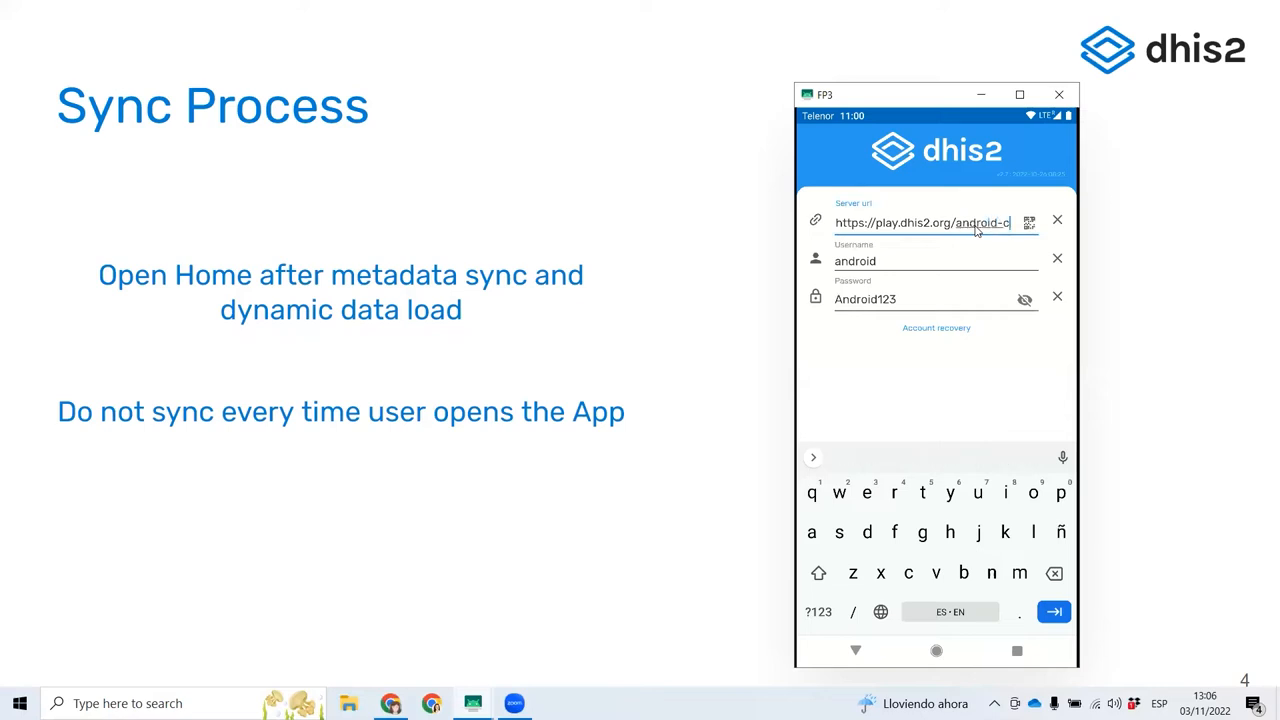
{"action": "type", "text": "current"}
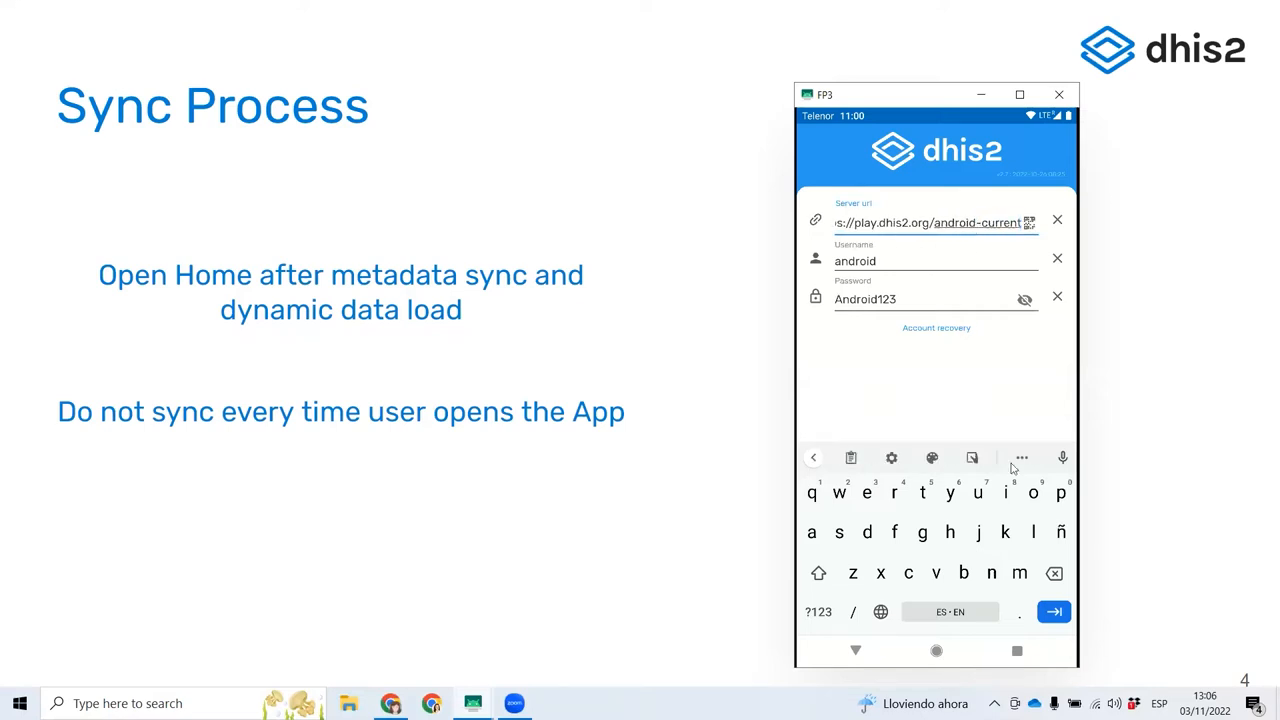
Submit the login to reach the Authenticating progress screen
{"action": "left_click", "coordinate": [1052, 612]}
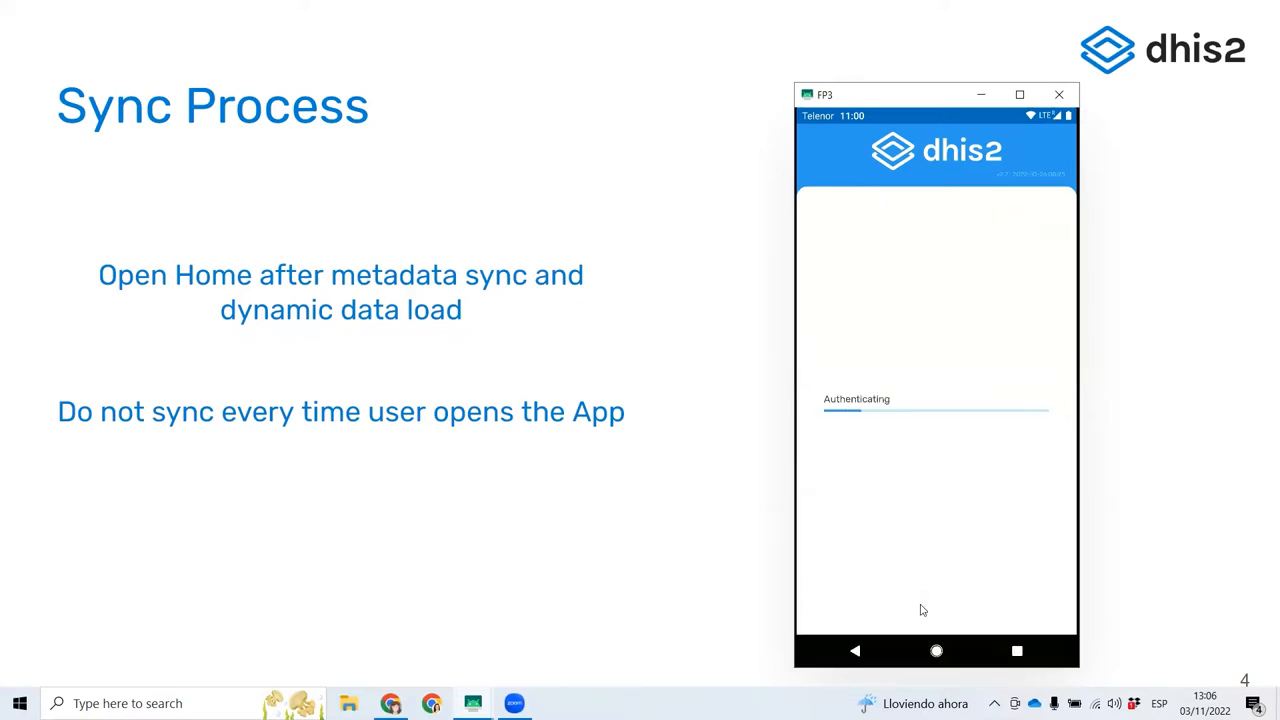
{"action": "mouse_move", "coordinate": [948, 540]}
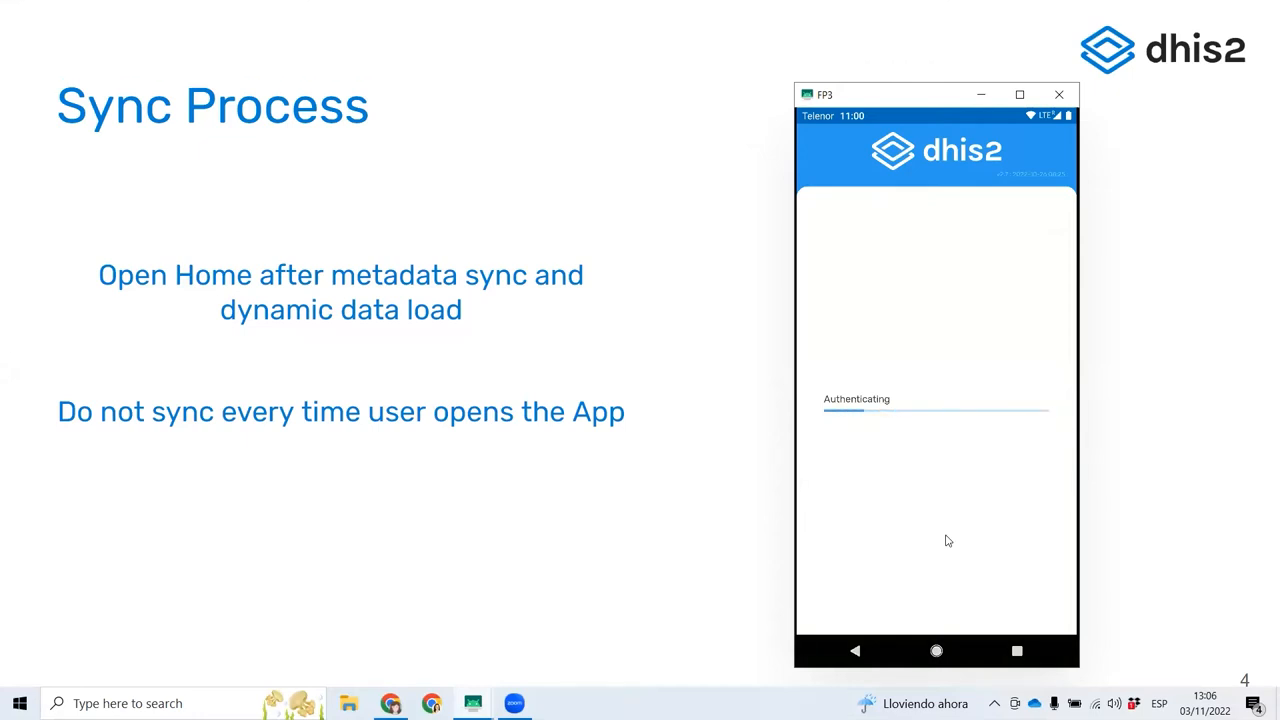